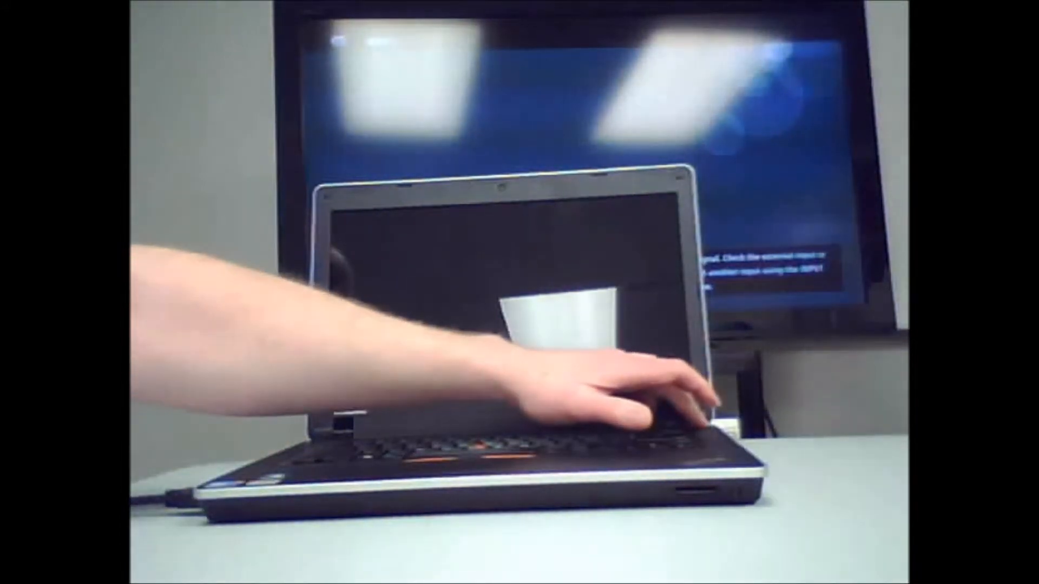
- Power on the laptop so Windows boots and signs in to the Lync Room account
left_click(662, 397)
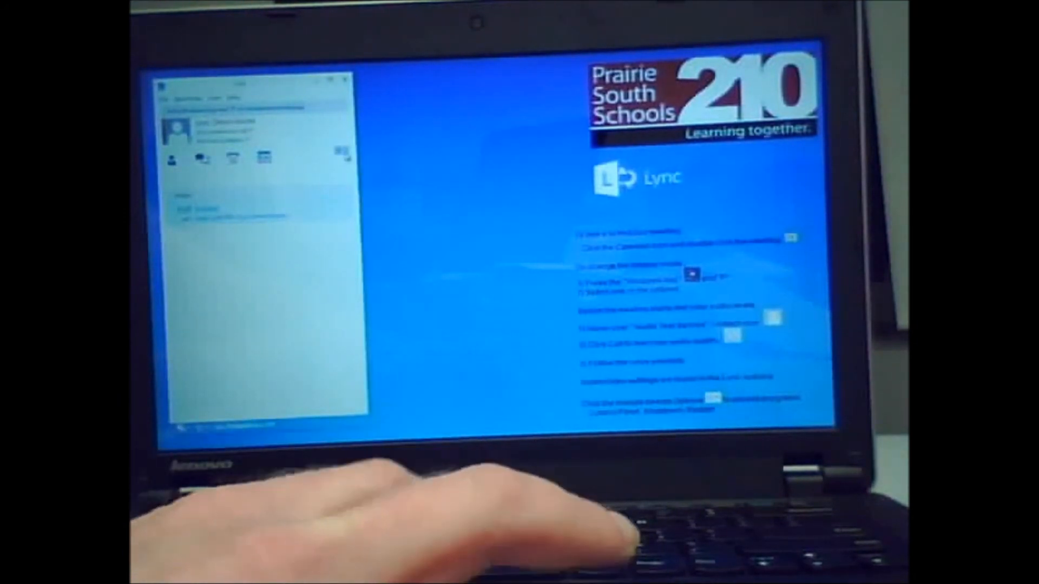
- Expand the Lync Options drop-down and reveal a submenu beside it
left_click(344, 165)
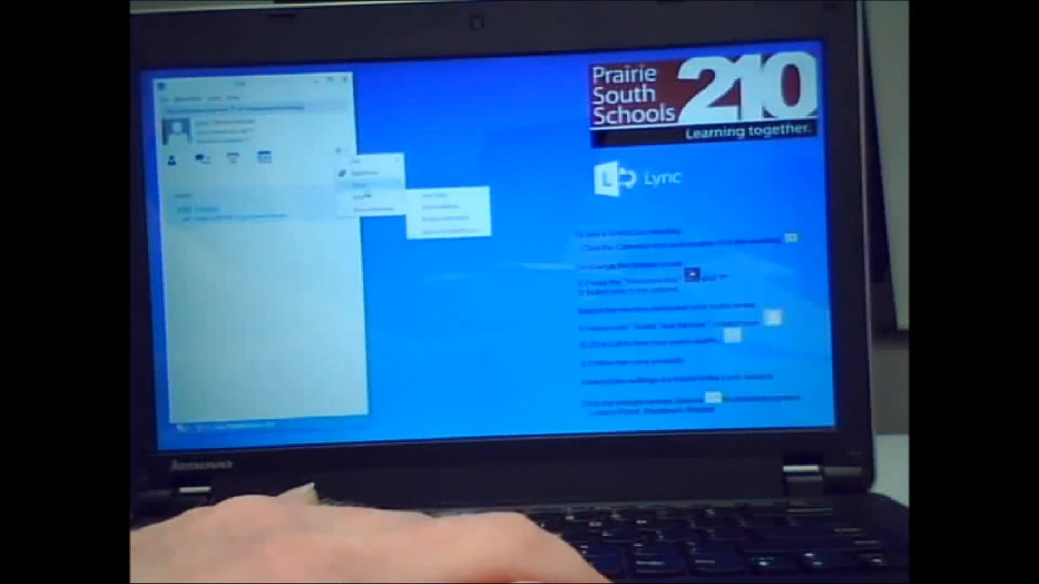